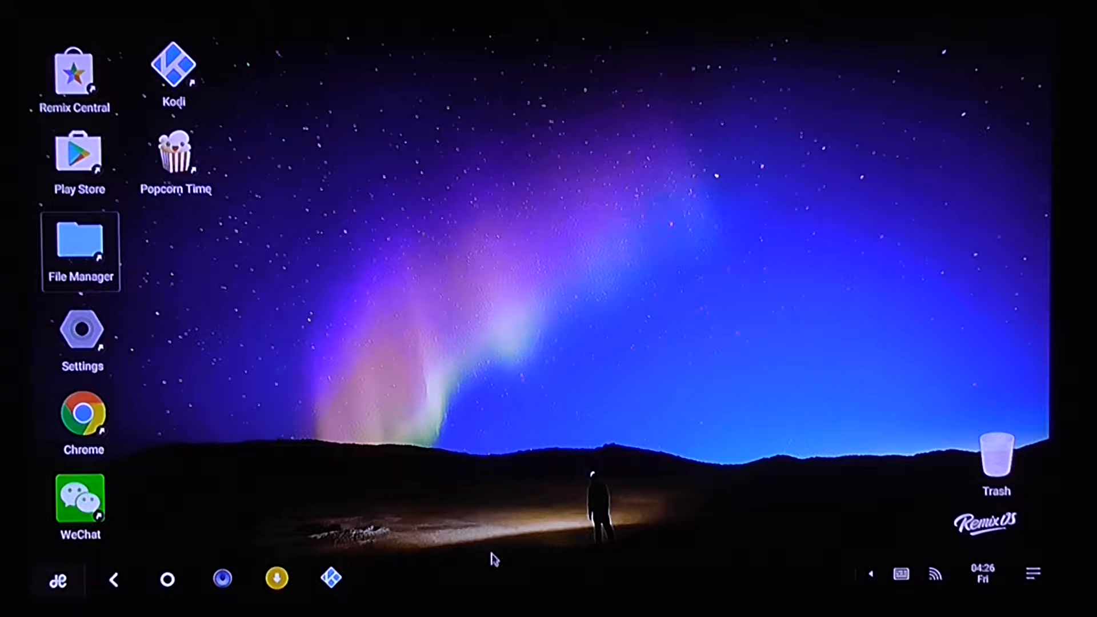
{"action": "mouse_move", "coordinate": [510, 559]}
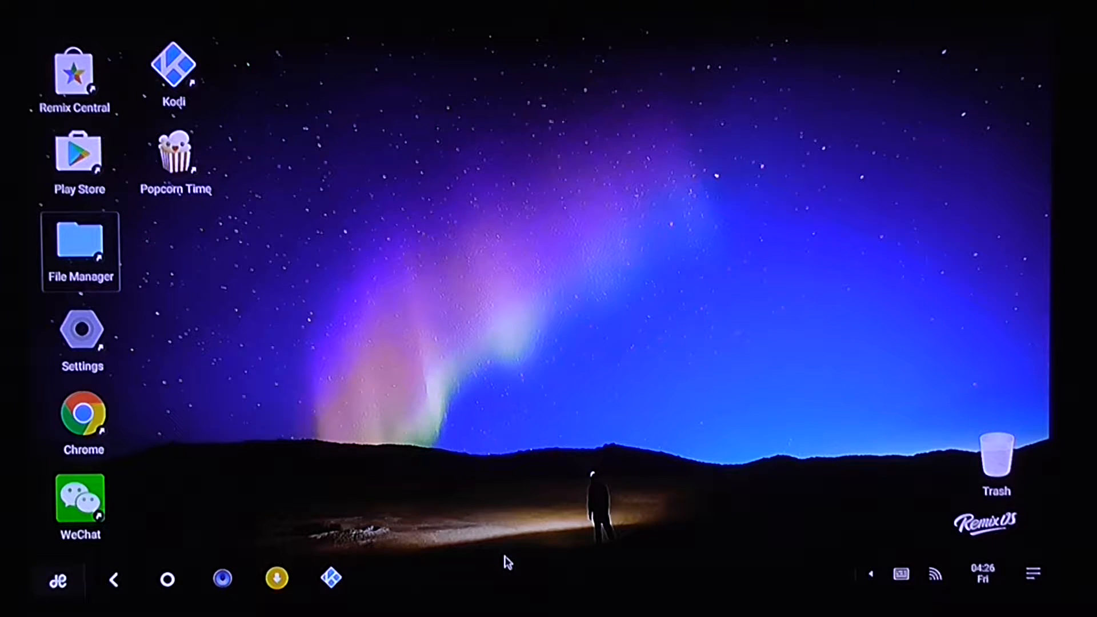
{"action": "mouse_move", "coordinate": [507, 566]}
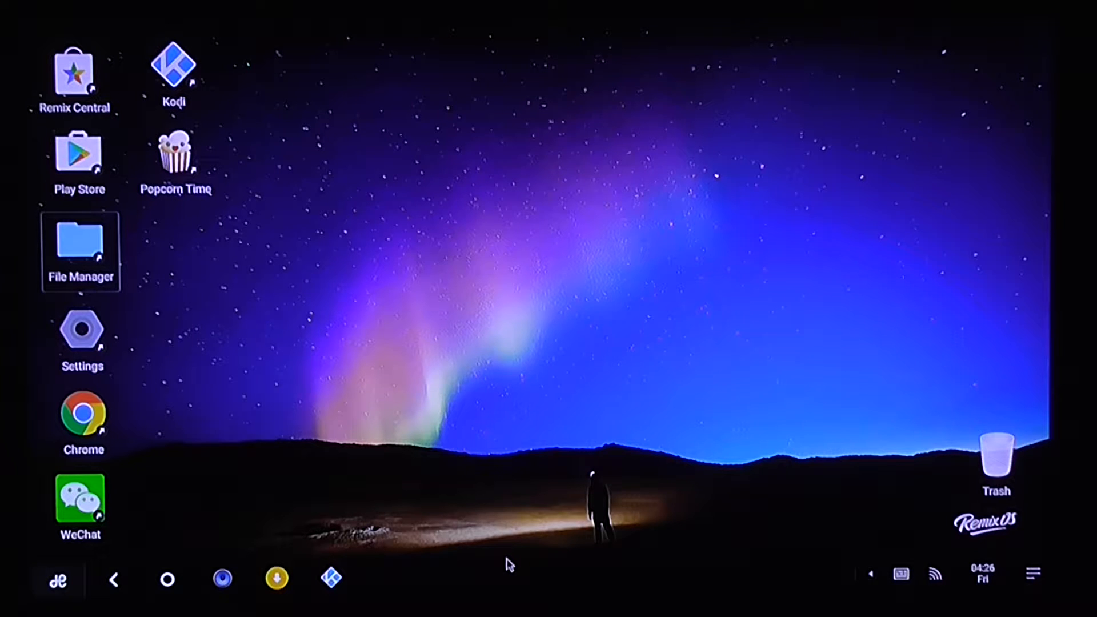
{"action": "mouse_move", "coordinate": [546, 201]}
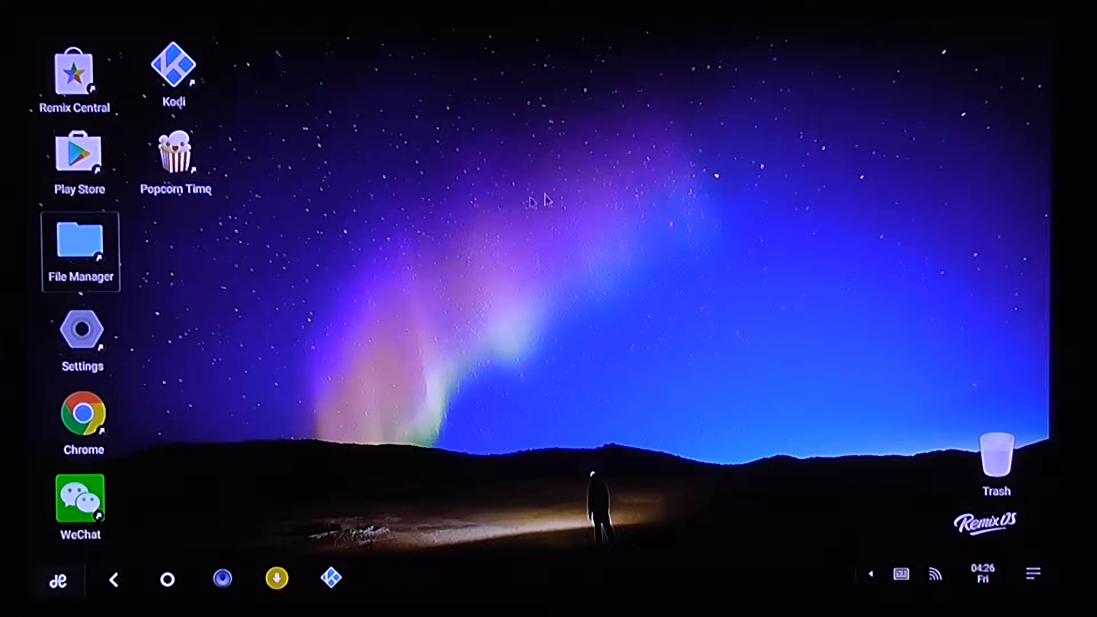
{"action": "mouse_move", "coordinate": [545, 274]}
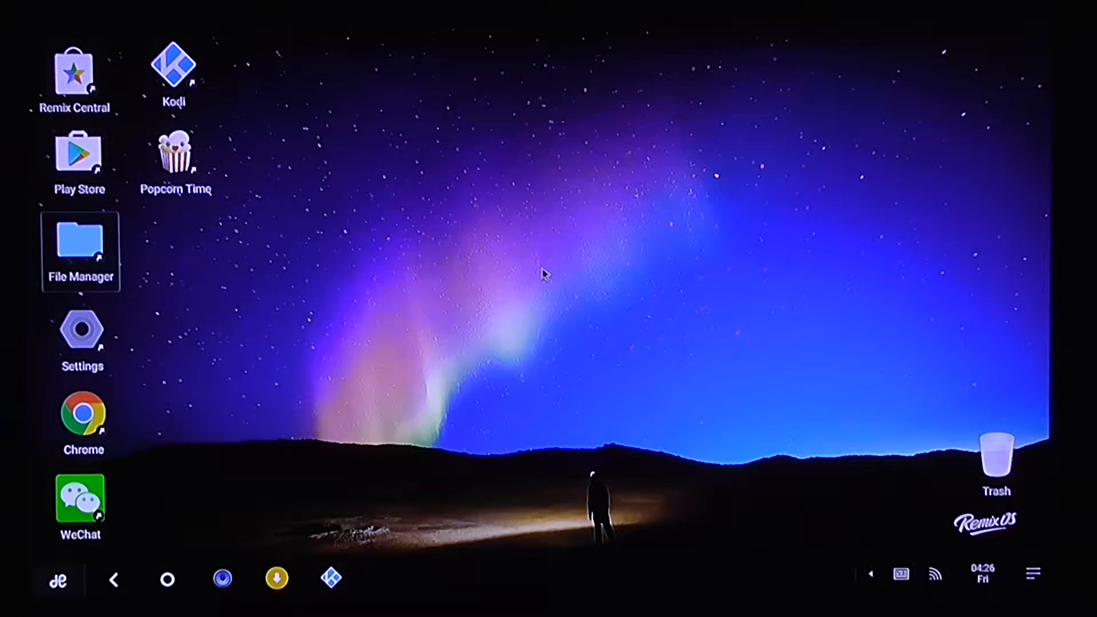
{"action": "mouse_move", "coordinate": [543, 306]}
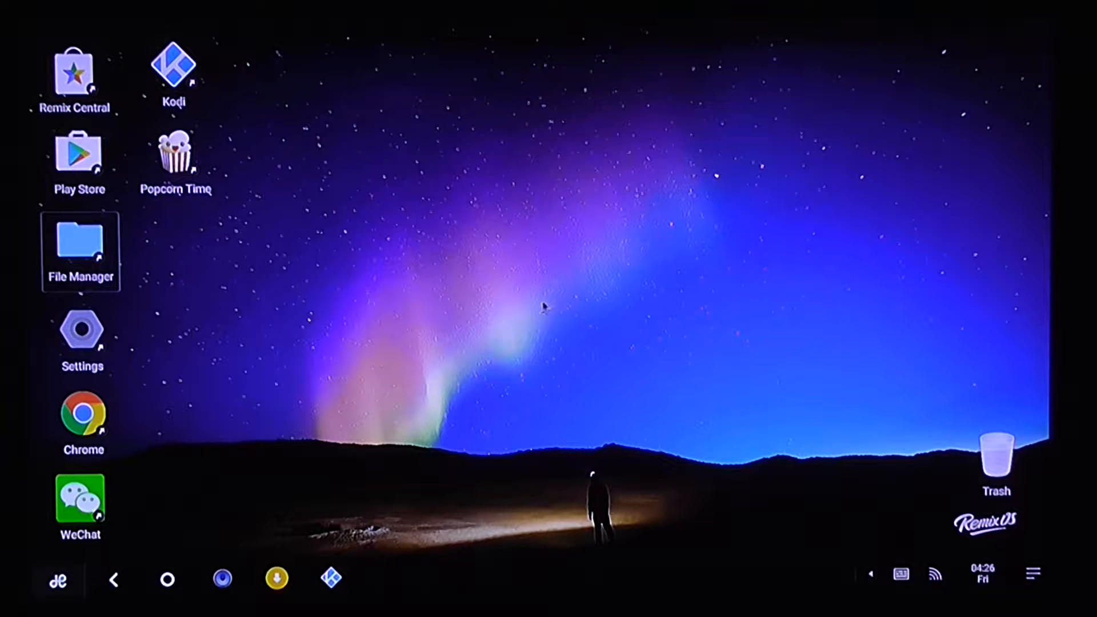
Launch Kodi from the Remix OS app drawer to reach its home screen
{"action": "left_click", "coordinate": [57, 578]}
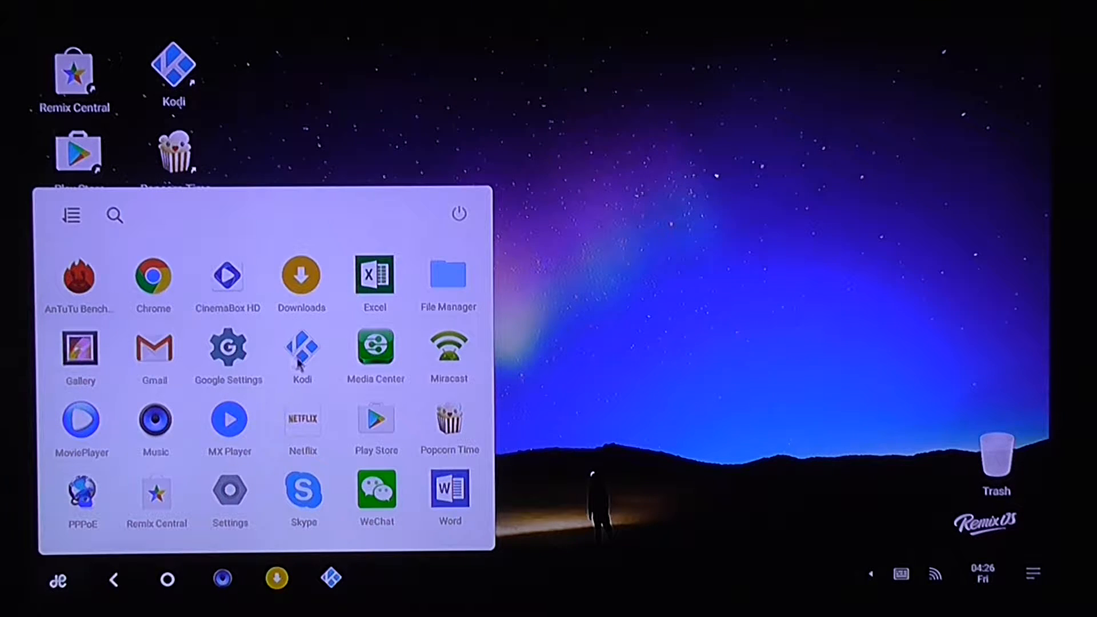
{"action": "left_click", "coordinate": [302, 347]}
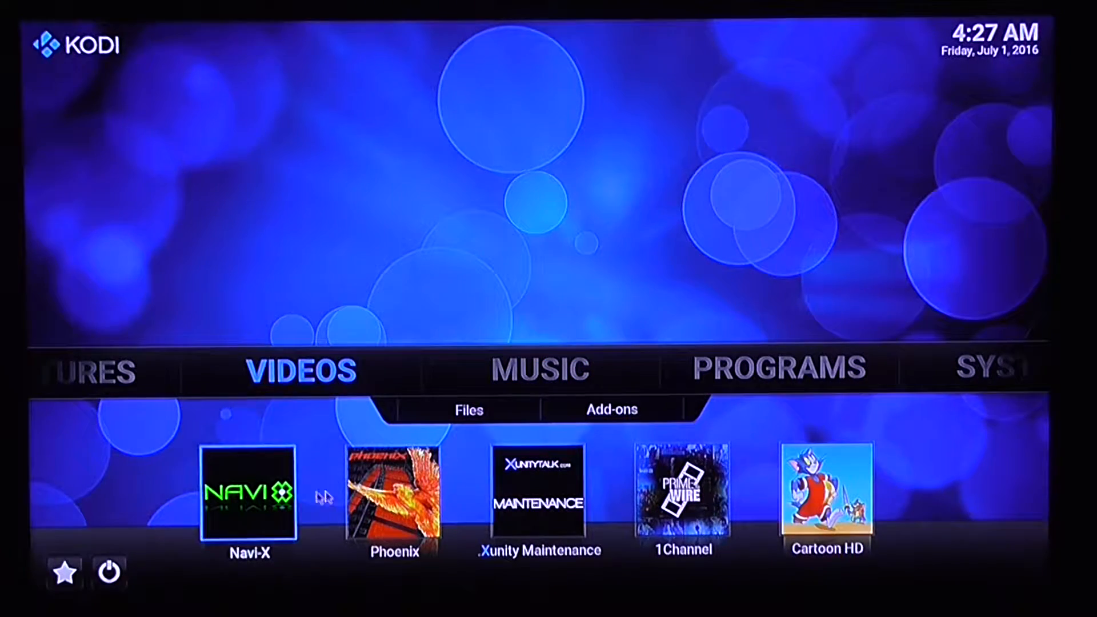
{"action": "left_click", "coordinate": [541, 369]}
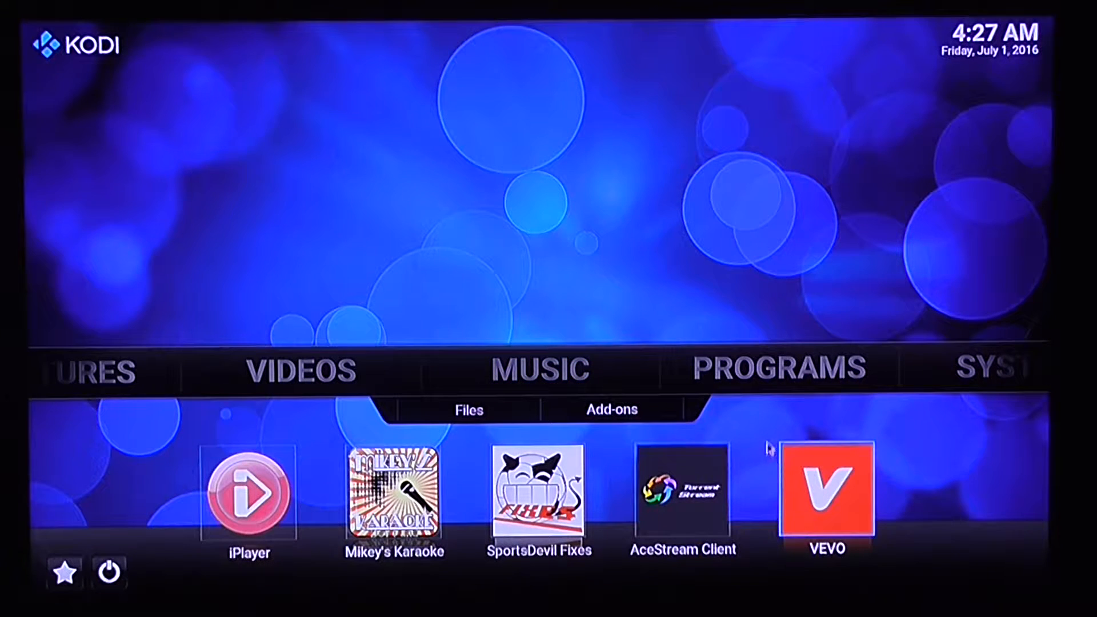
{"action": "left_click", "coordinate": [778, 369]}
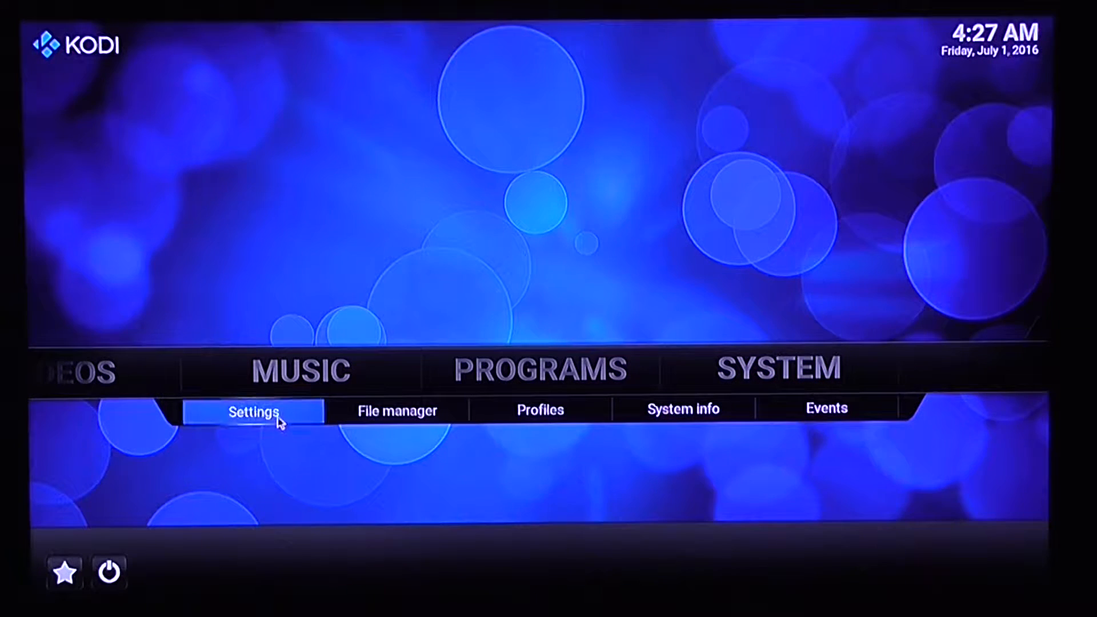
{"action": "left_click", "coordinate": [254, 410]}
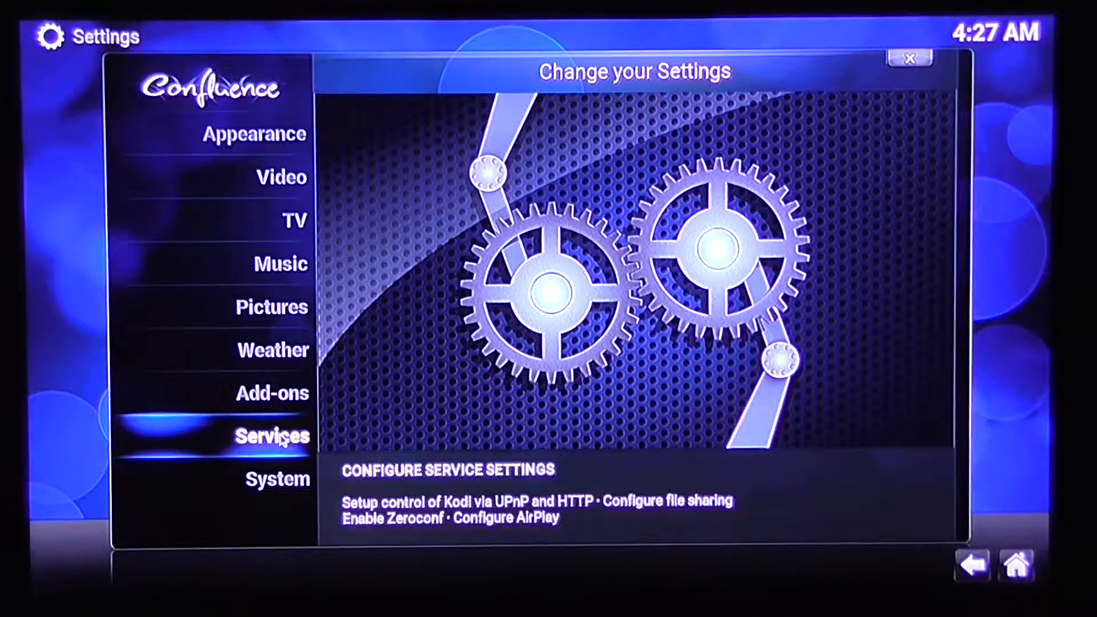
{"action": "left_click", "coordinate": [277, 479]}
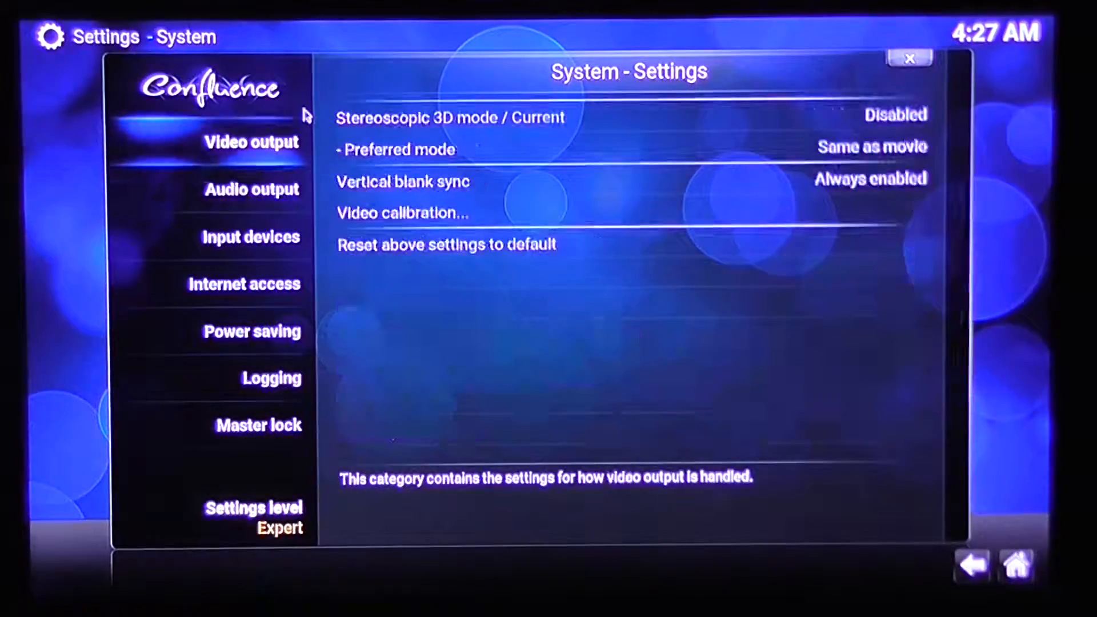
{"action": "left_click", "coordinate": [258, 425]}
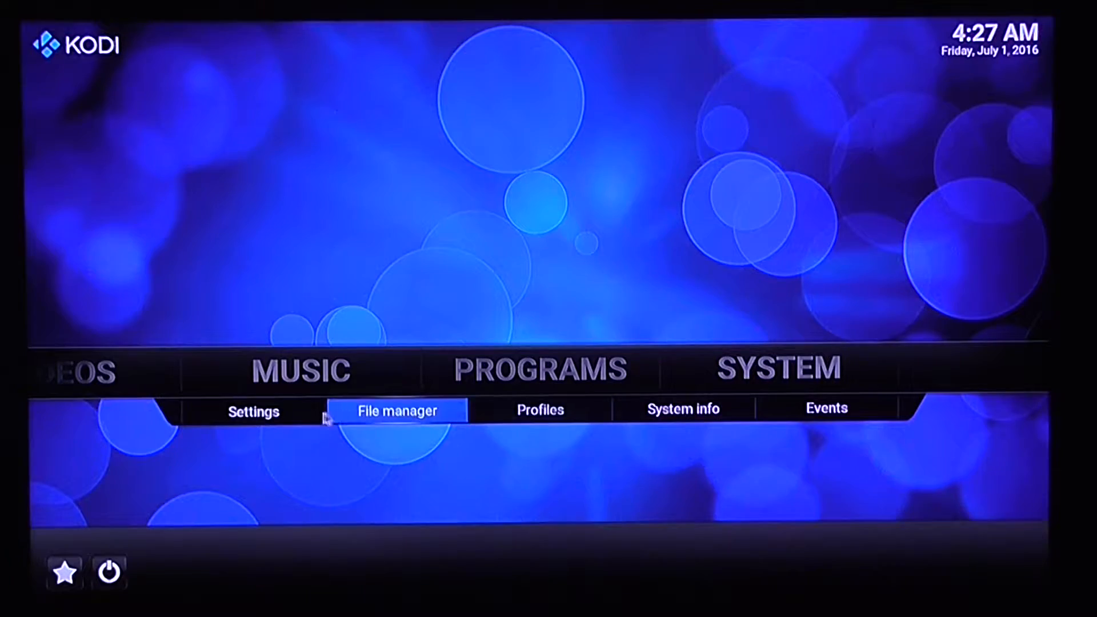
Browse Videos > Files on udisk0 into Test_Samples and then Collection_2
{"action": "left_click", "coordinate": [252, 411]}
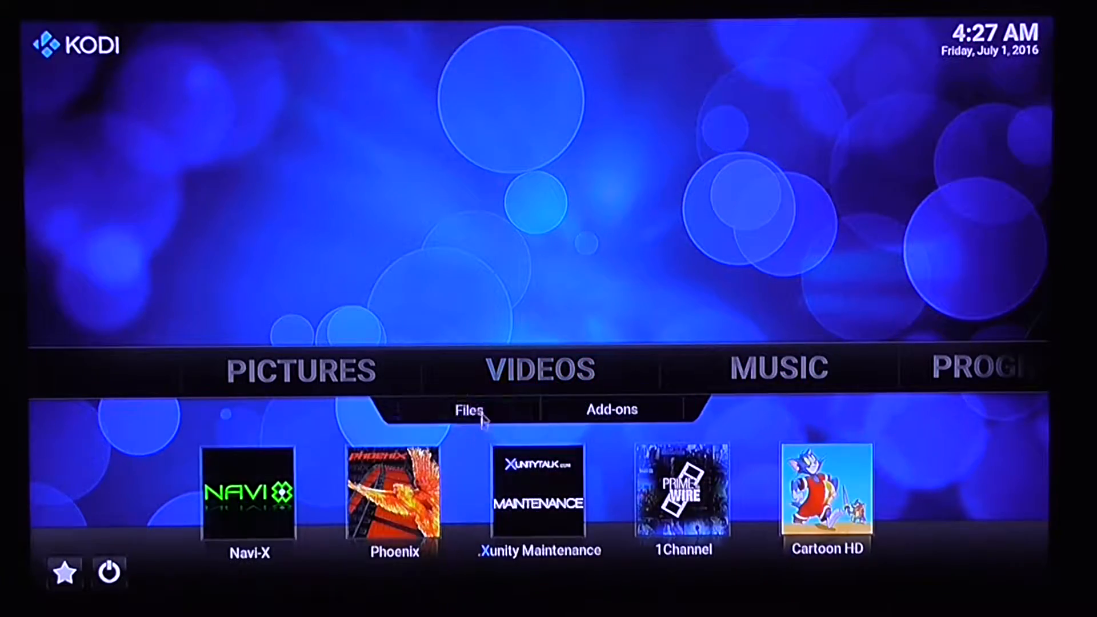
{"action": "left_click", "coordinate": [468, 409]}
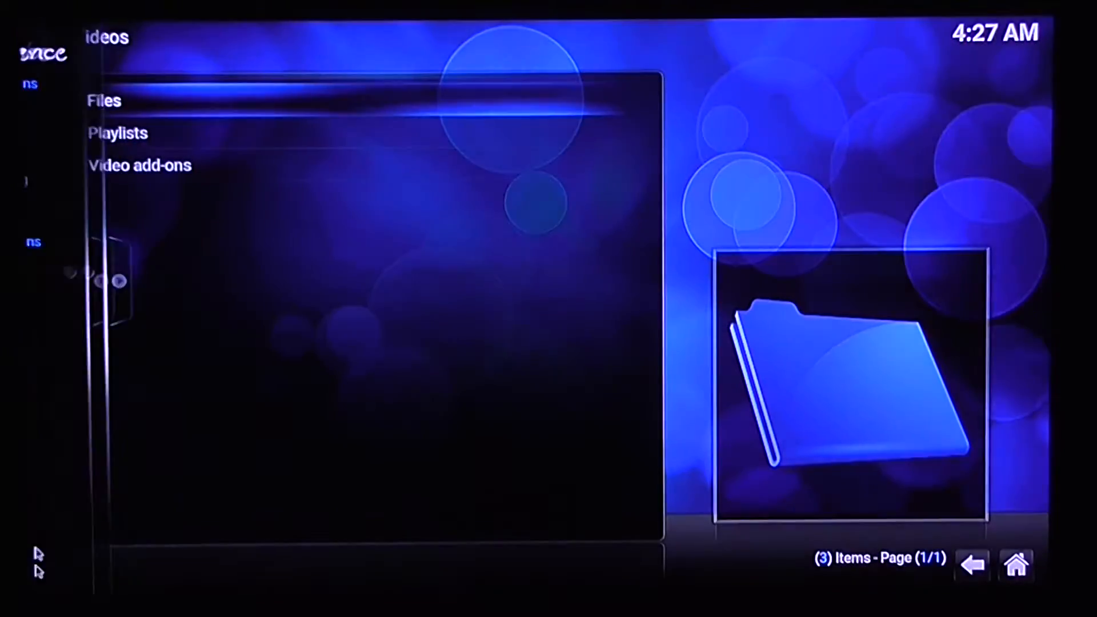
{"action": "left_click", "coordinate": [104, 101]}
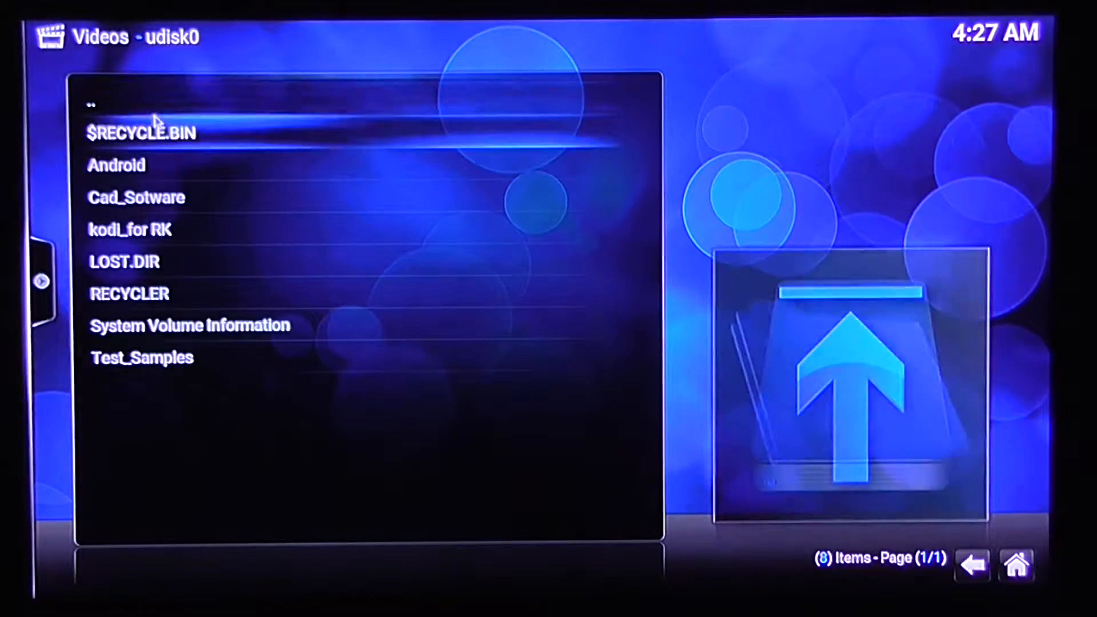
{"action": "mouse_move", "coordinate": [141, 358]}
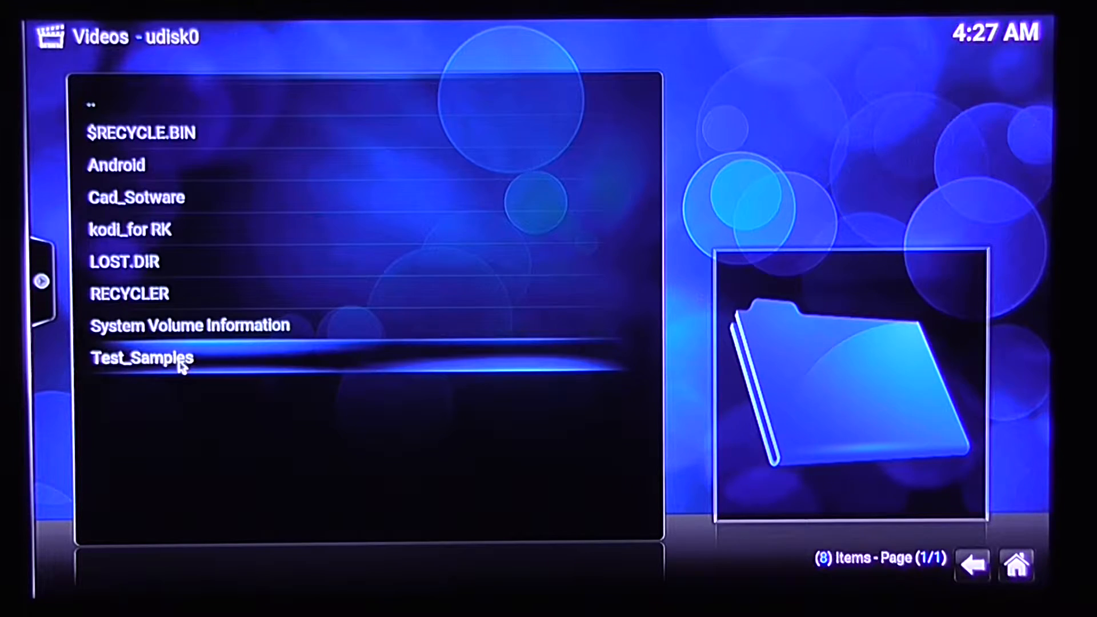
{"action": "double_click", "coordinate": [143, 357]}
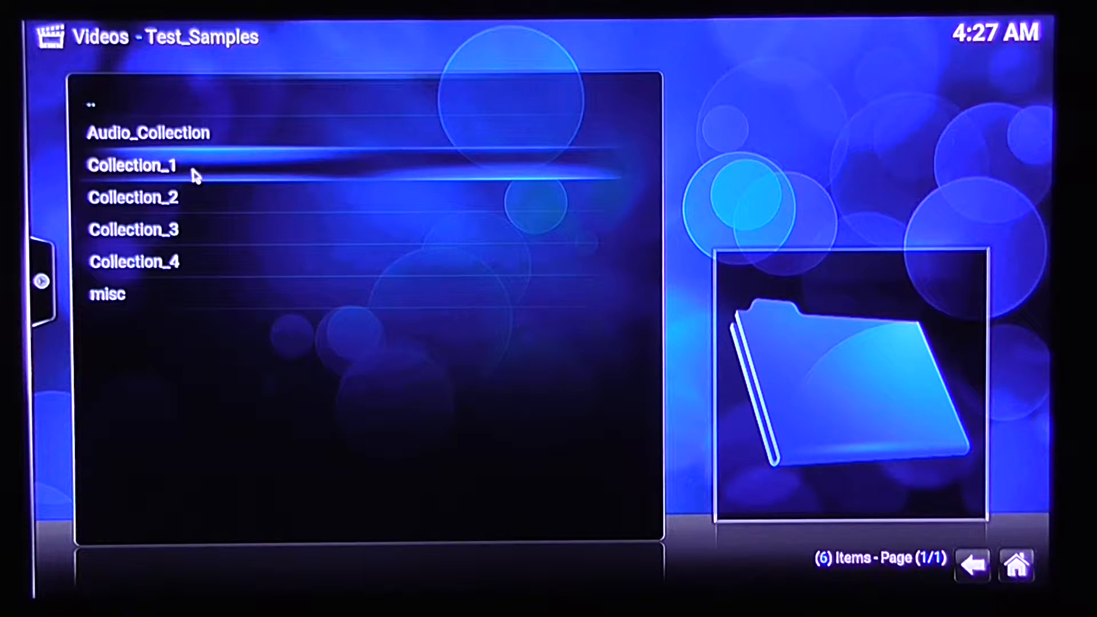
{"action": "double_click", "coordinate": [133, 198]}
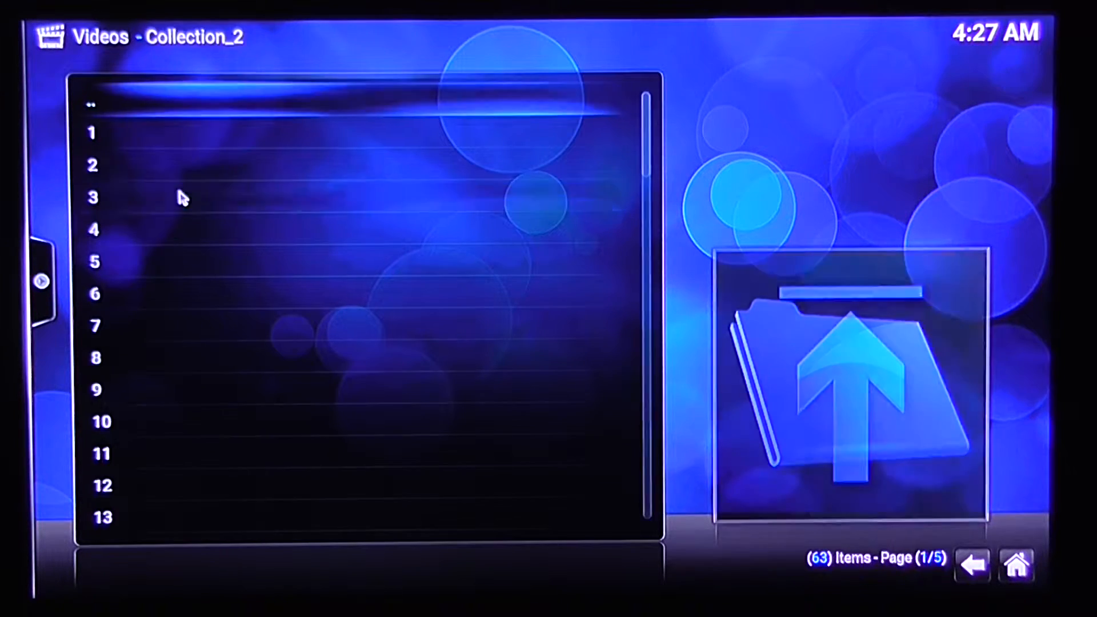
Play the 4K Ultra-HD MP4 sample and then stop its playback
{"action": "left_click", "coordinate": [93, 133]}
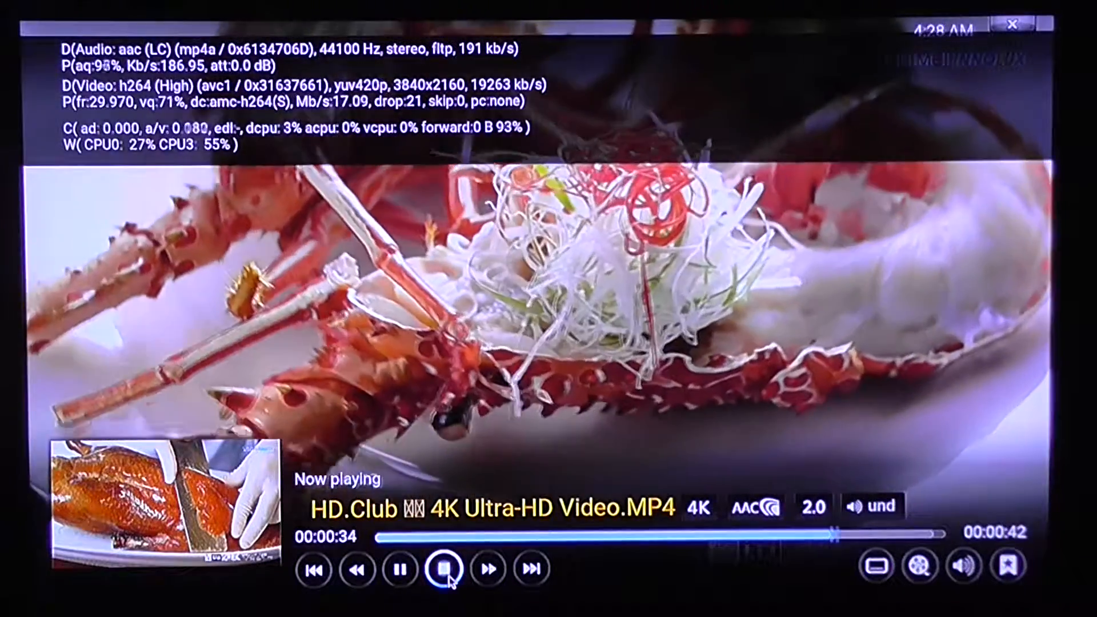
{"action": "left_click", "coordinate": [448, 568]}
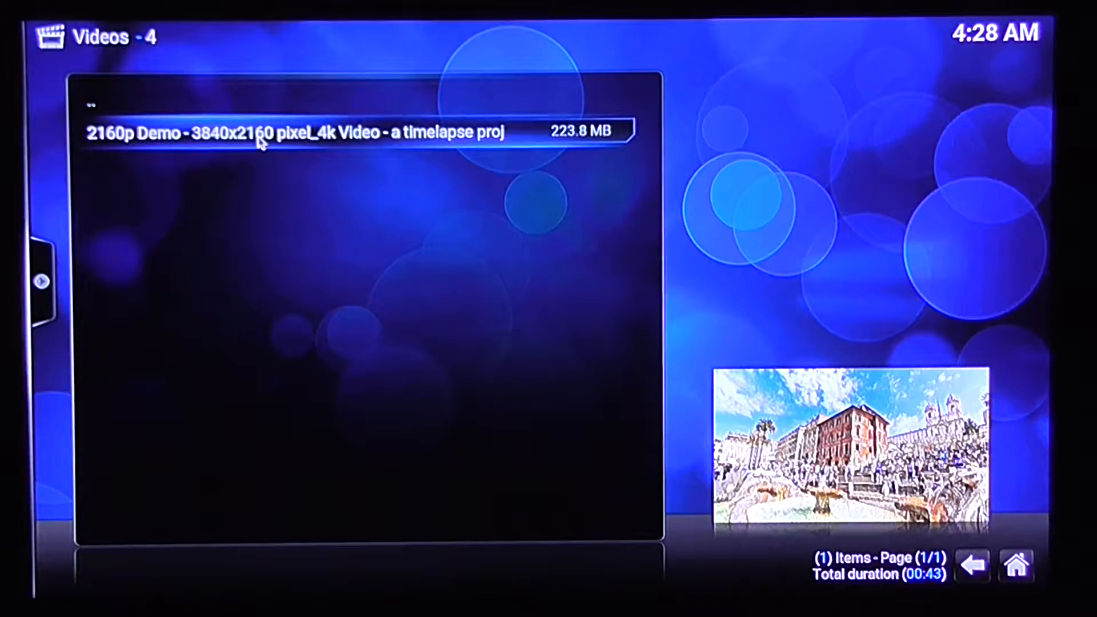
{"action": "left_click", "coordinate": [294, 130]}
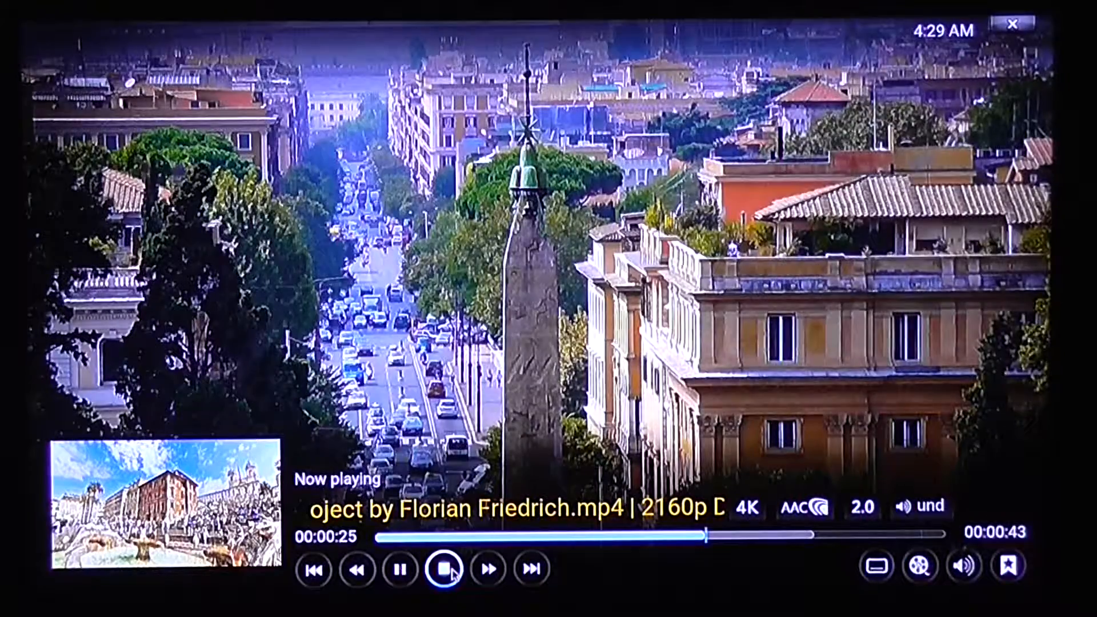
Stop the Rome city sample, let the LG 4K landscape video play, then stop it
{"action": "left_click", "coordinate": [441, 568]}
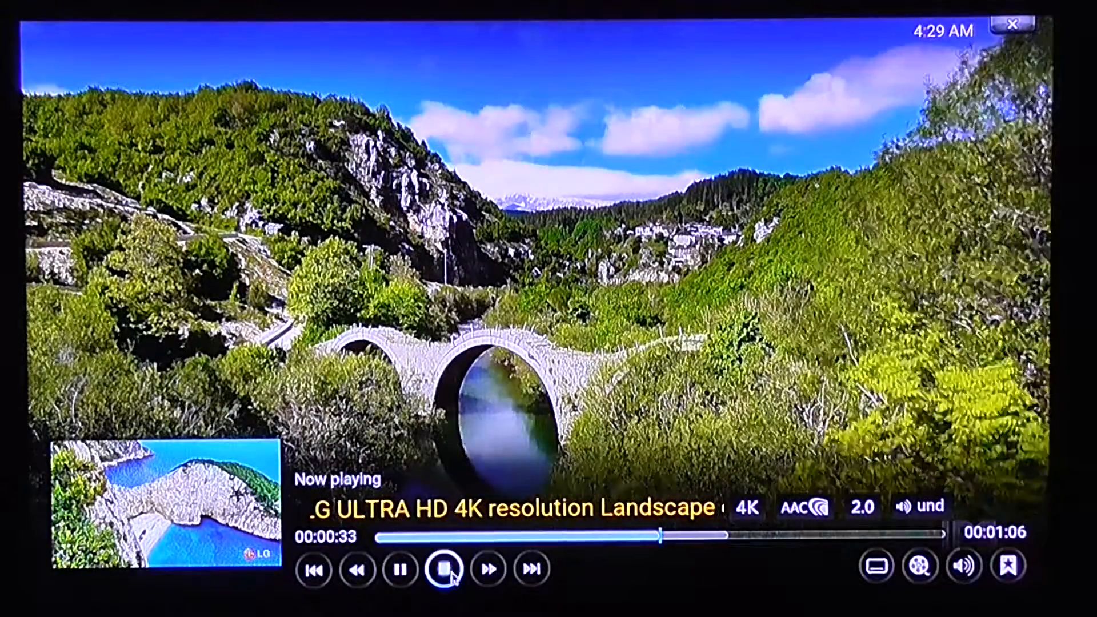
{"action": "left_click", "coordinate": [445, 568]}
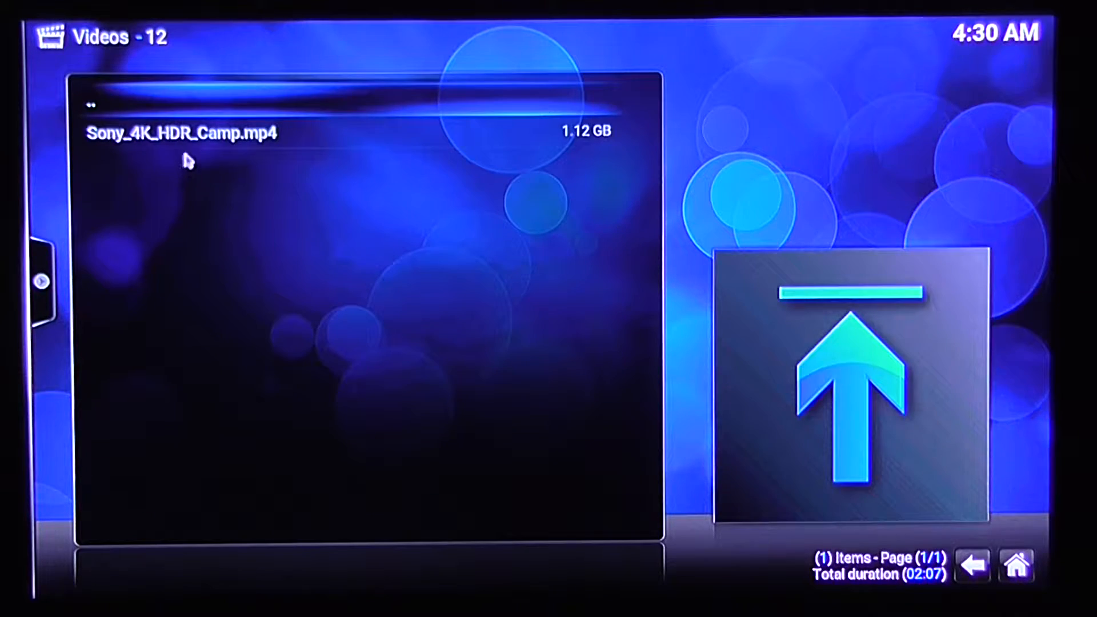
Play the Sony_4K_HDR_Camp.mp4 sample from folder 12
{"action": "left_click", "coordinate": [182, 133]}
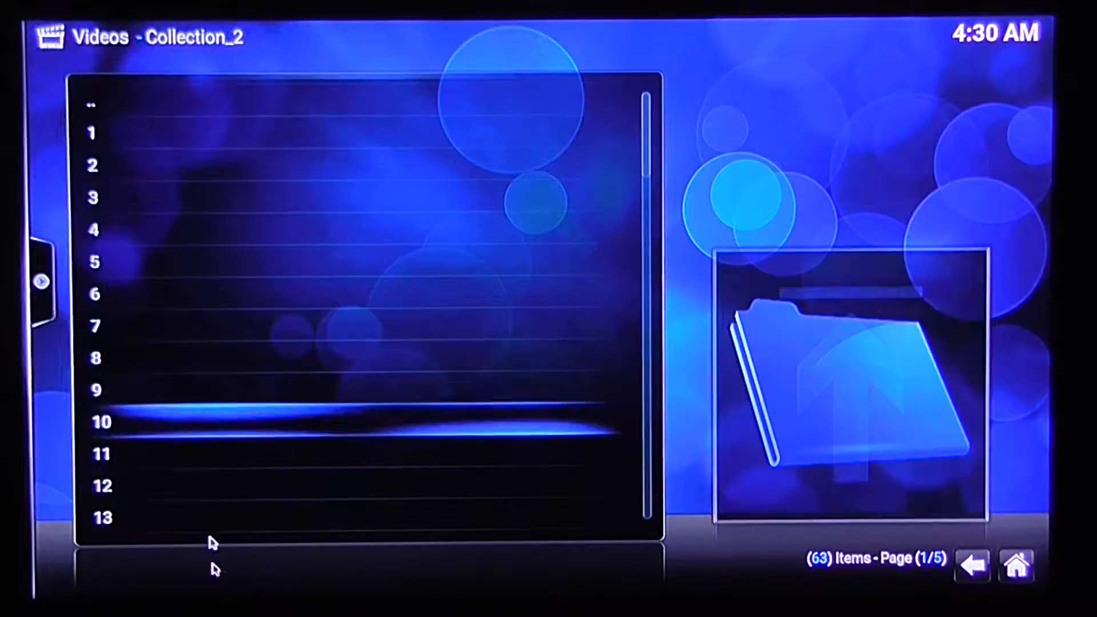
Play the Pismo Beach Sunset 4K timelapse from folder 16, then stop it
{"action": "scroll", "scroll_direction": "down", "scroll_amount": 3}
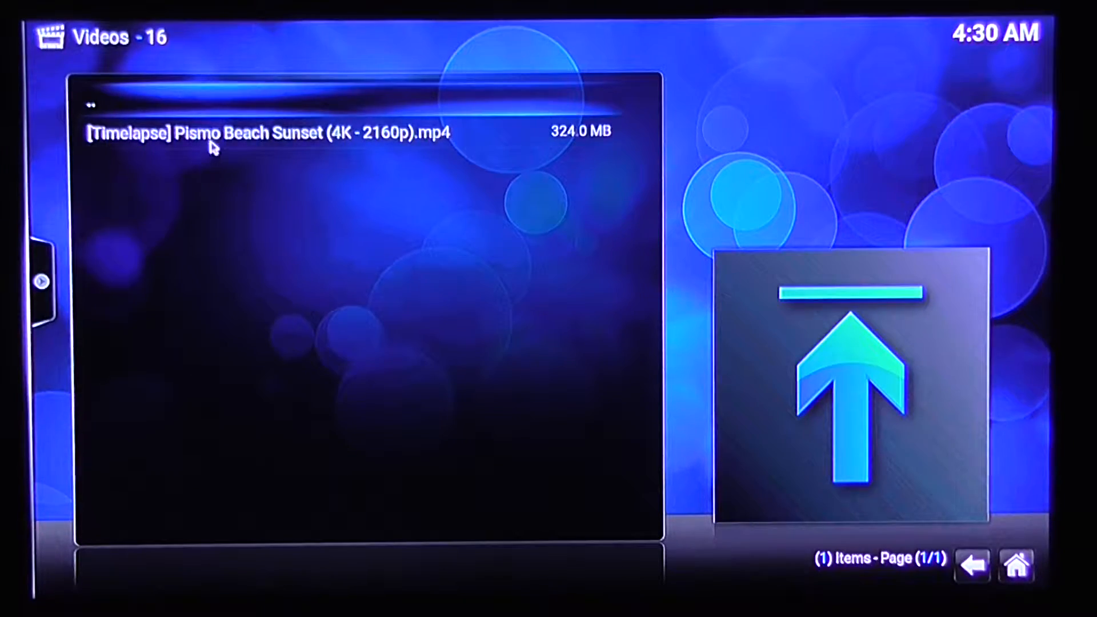
{"action": "left_click", "coordinate": [267, 132]}
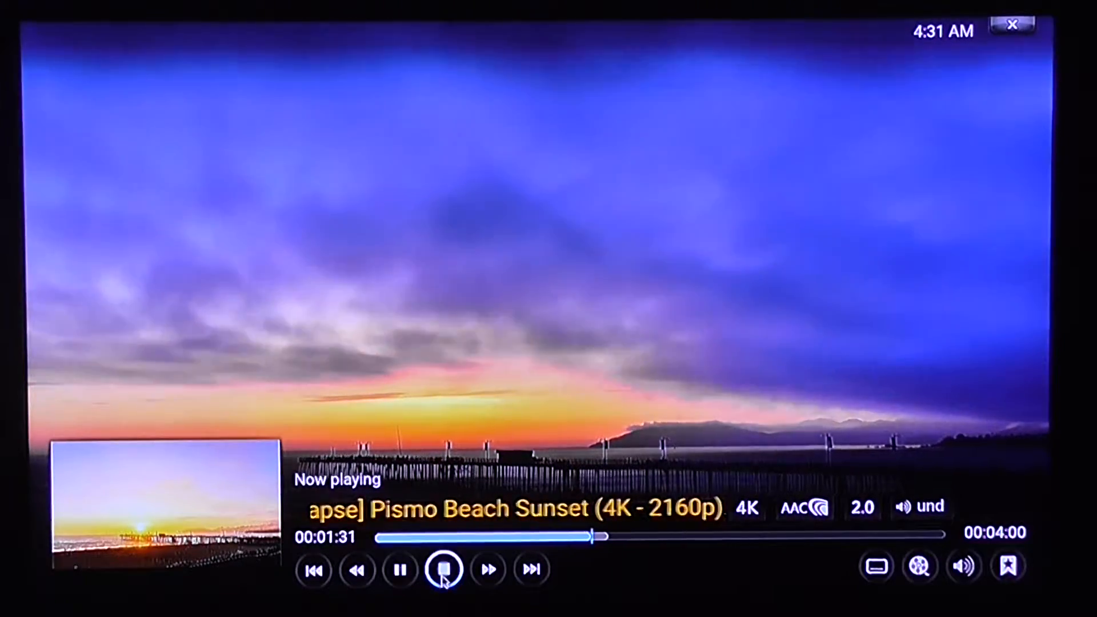
{"action": "left_click", "coordinate": [444, 569]}
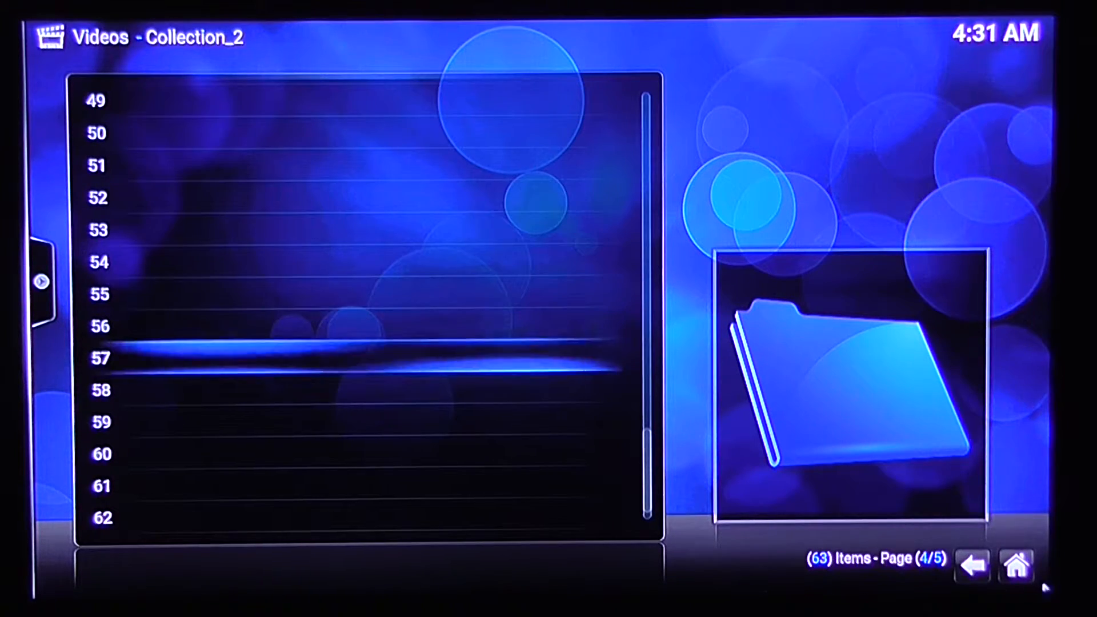
Go up to Test_Samples, enter Collection_3 and start the Riddick 2013 MKV from the beginning
{"action": "left_click", "coordinate": [971, 566]}
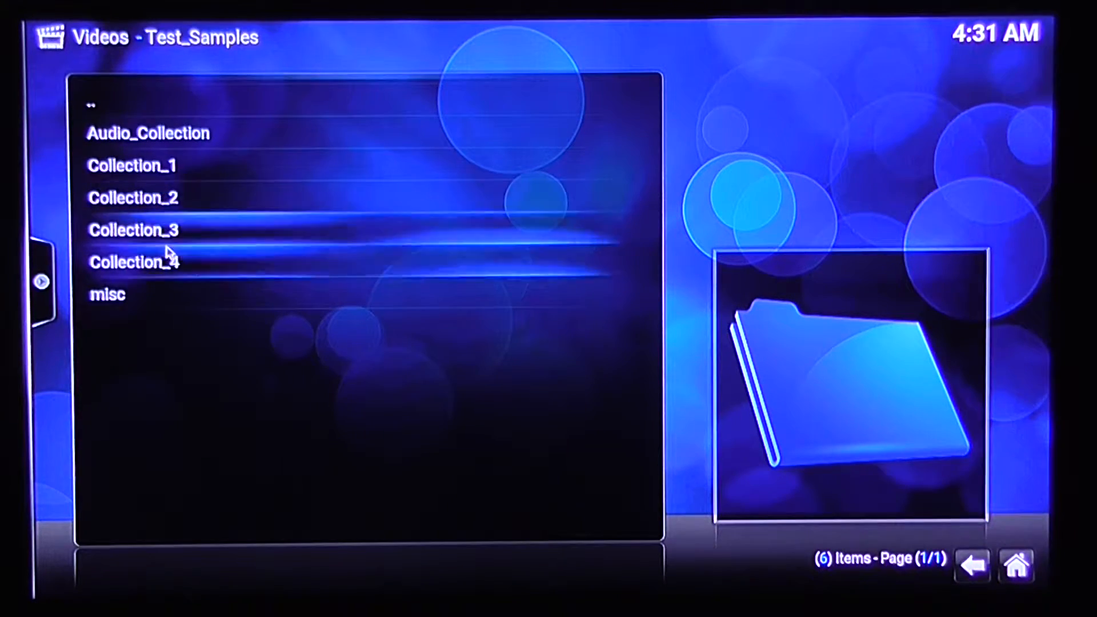
{"action": "double_click", "coordinate": [132, 230]}
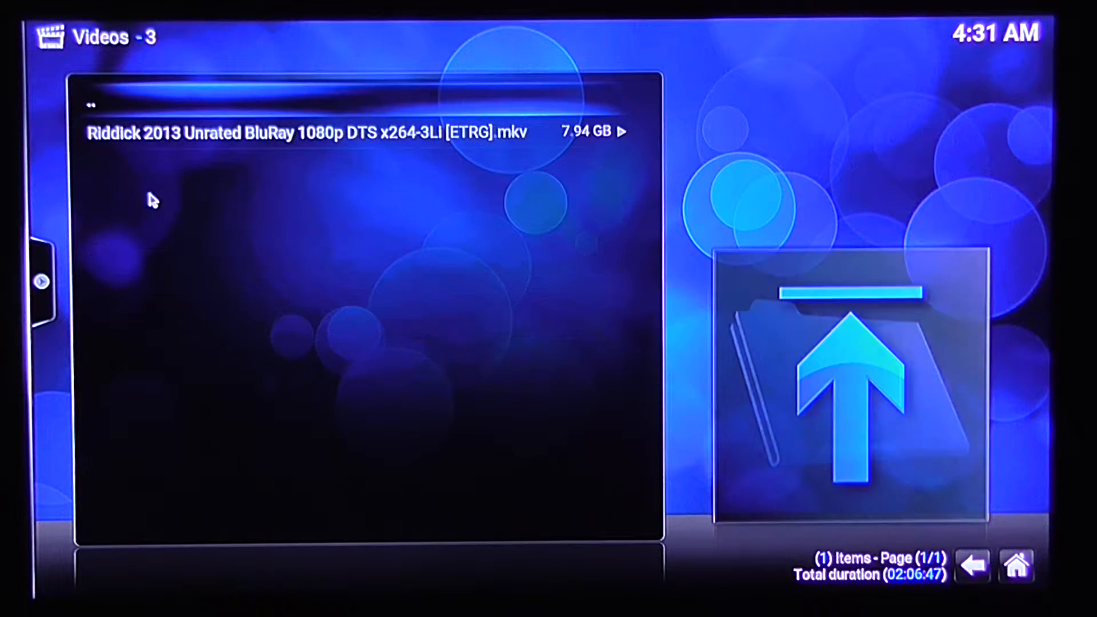
{"action": "mouse_move", "coordinate": [179, 133]}
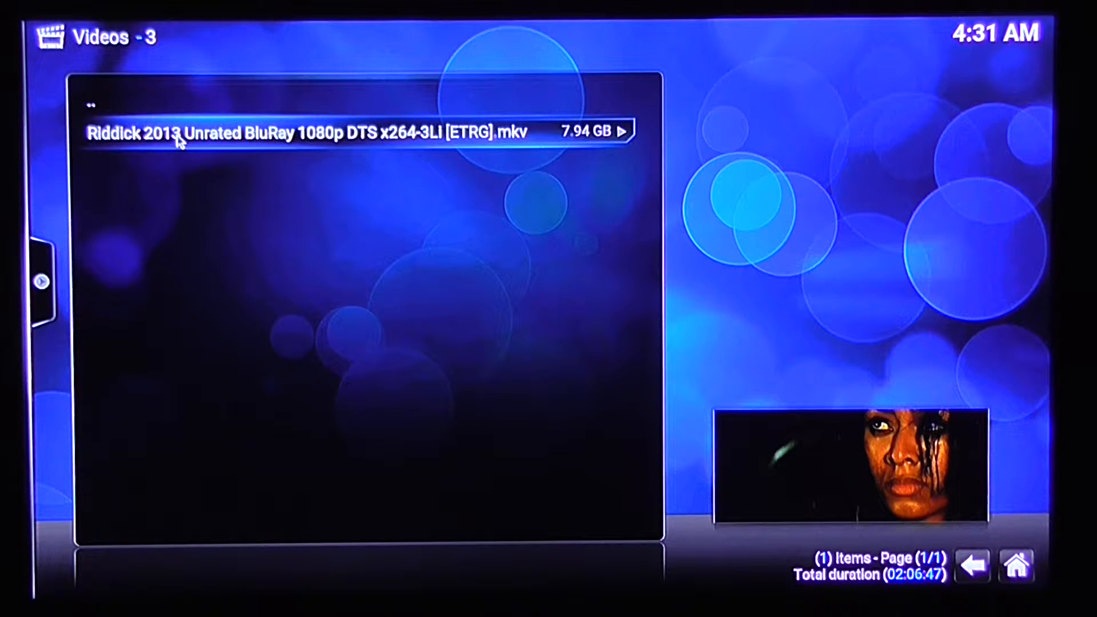
{"action": "mouse_move", "coordinate": [176, 148]}
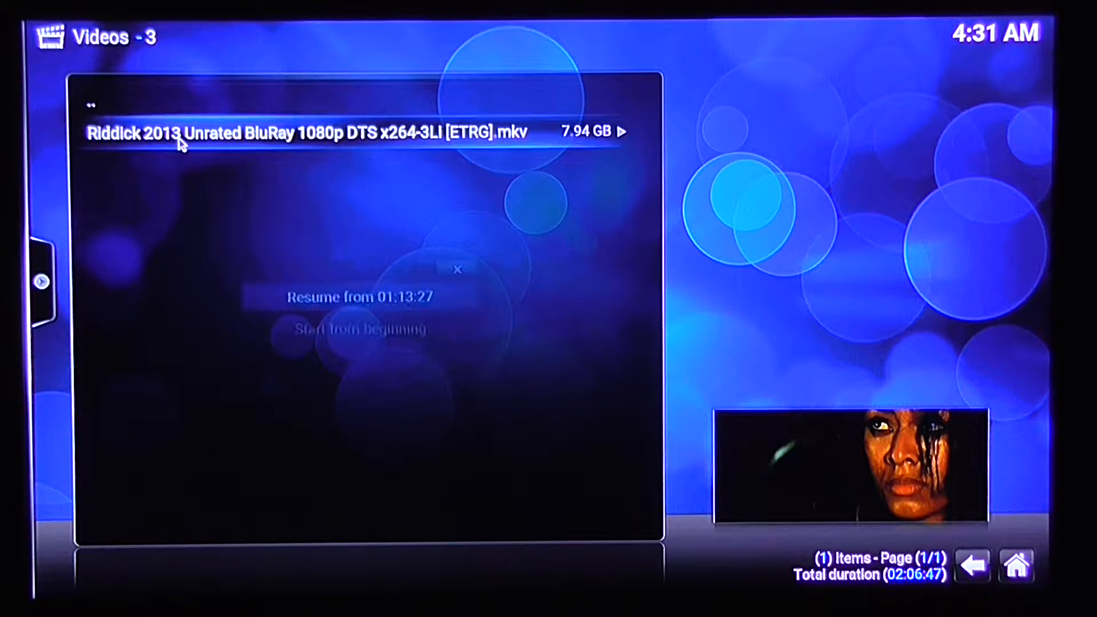
{"action": "mouse_move", "coordinate": [361, 328]}
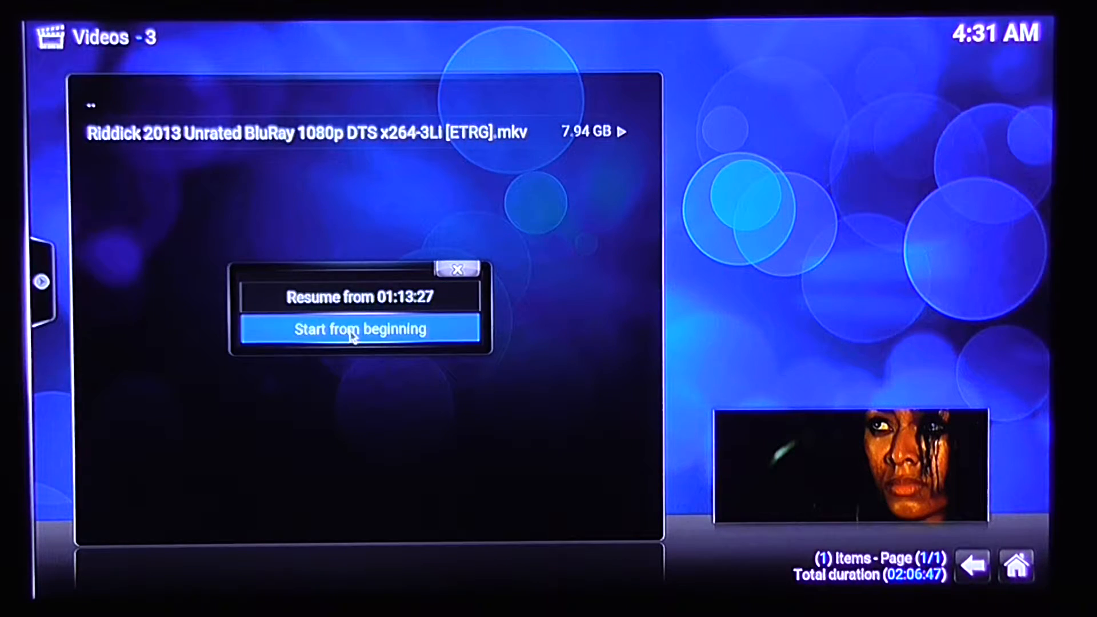
{"action": "left_click", "coordinate": [360, 329]}
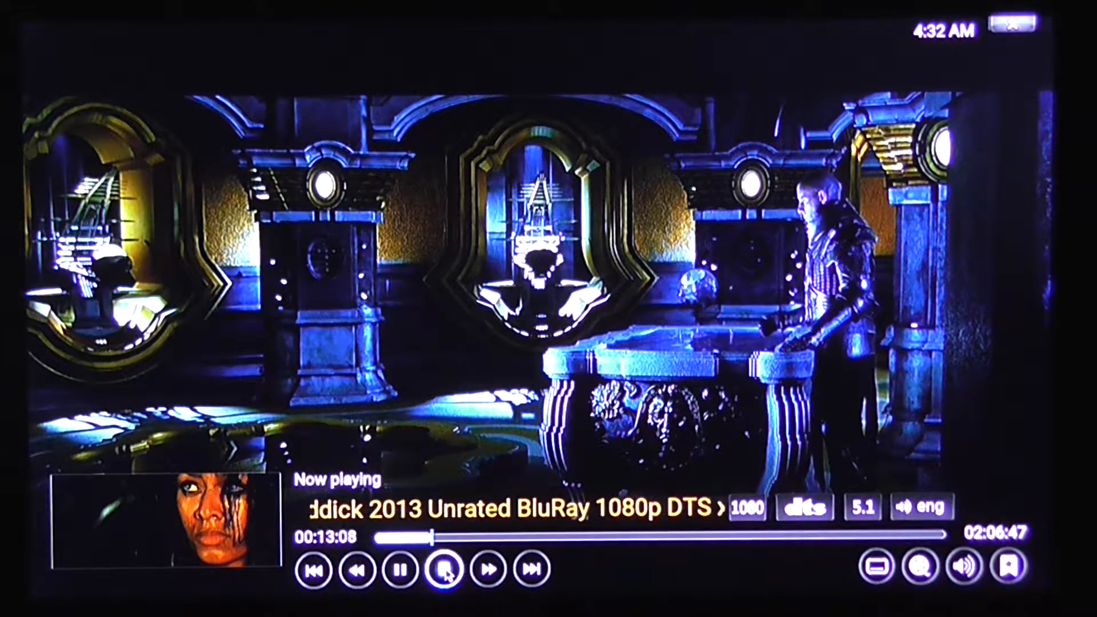
Stop the Riddick 2013 1080p Blu-ray movie after letting it play
{"action": "left_click", "coordinate": [445, 568]}
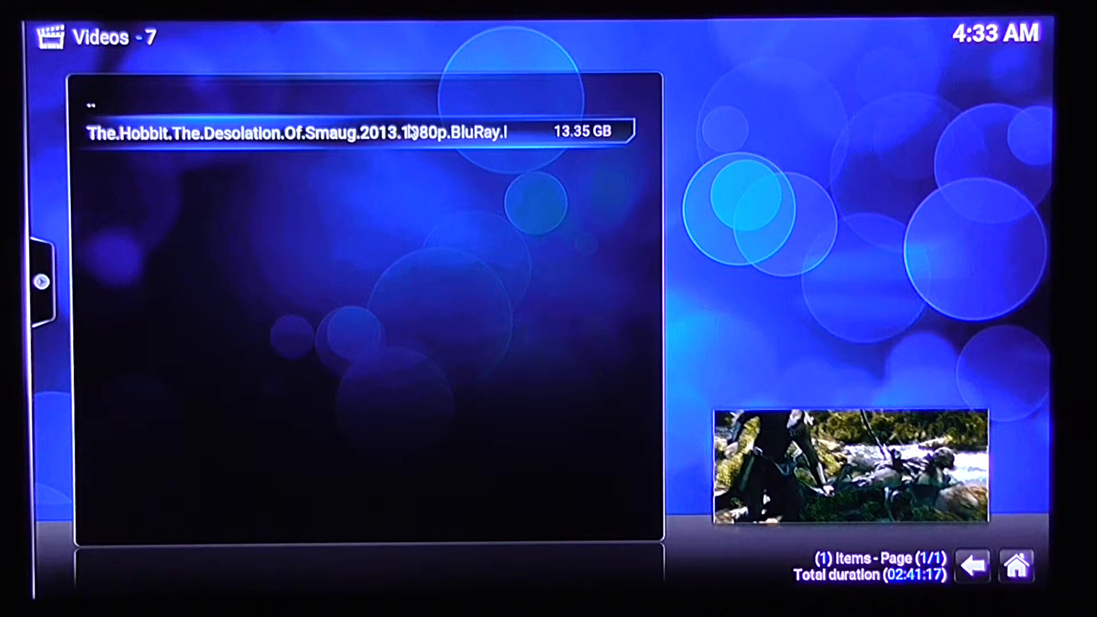
Play The Hobbit: The Desolation of Smaug 1080p MKV from folder 7
{"action": "double_click", "coordinate": [300, 132]}
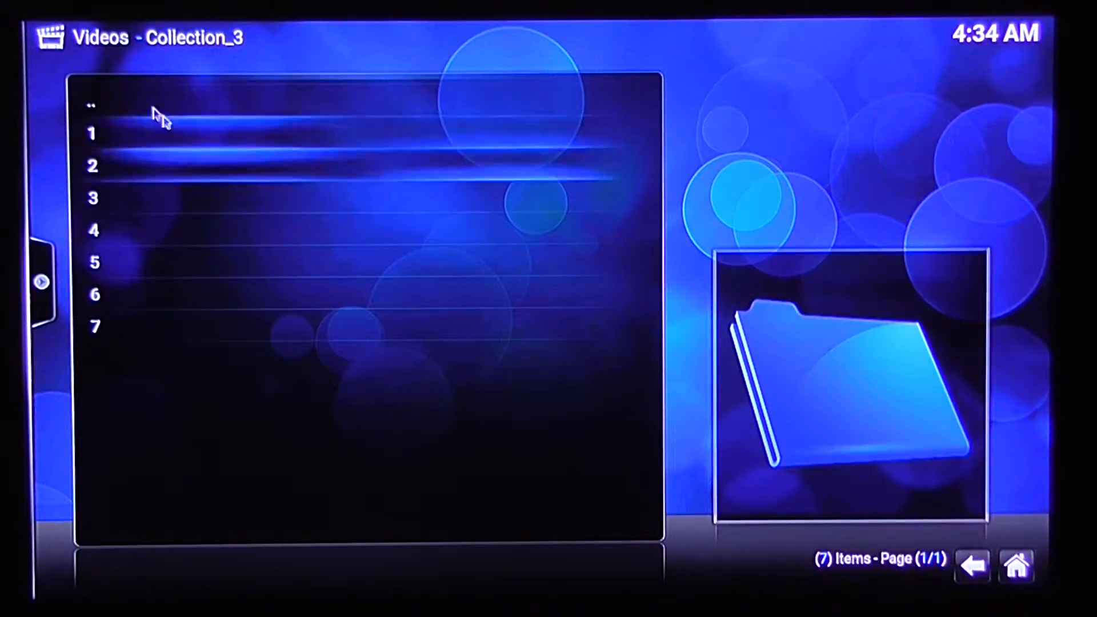
Back out to the Kodi home screen and use the power menu's Exit to return to the desktop
{"action": "left_click", "coordinate": [92, 104]}
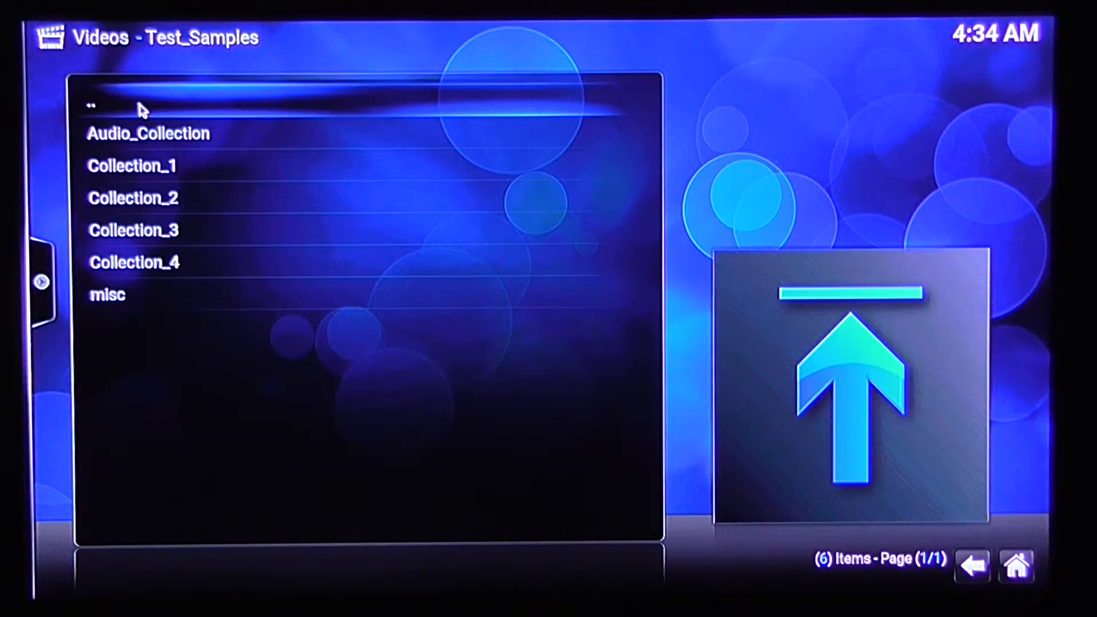
{"action": "left_click", "coordinate": [140, 105]}
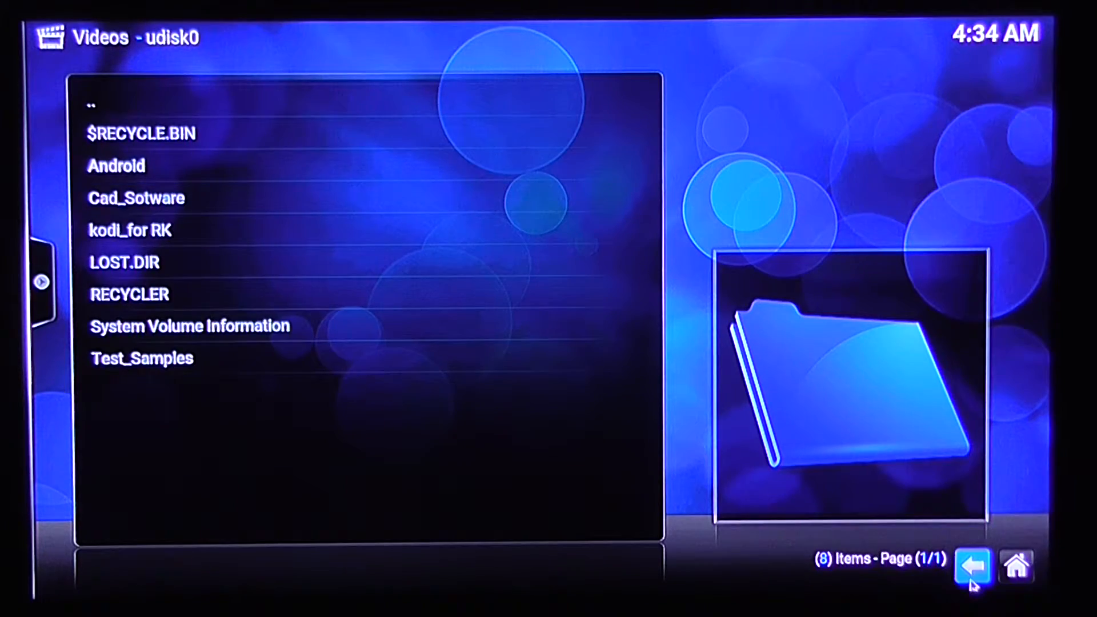
{"action": "left_click", "coordinate": [972, 566]}
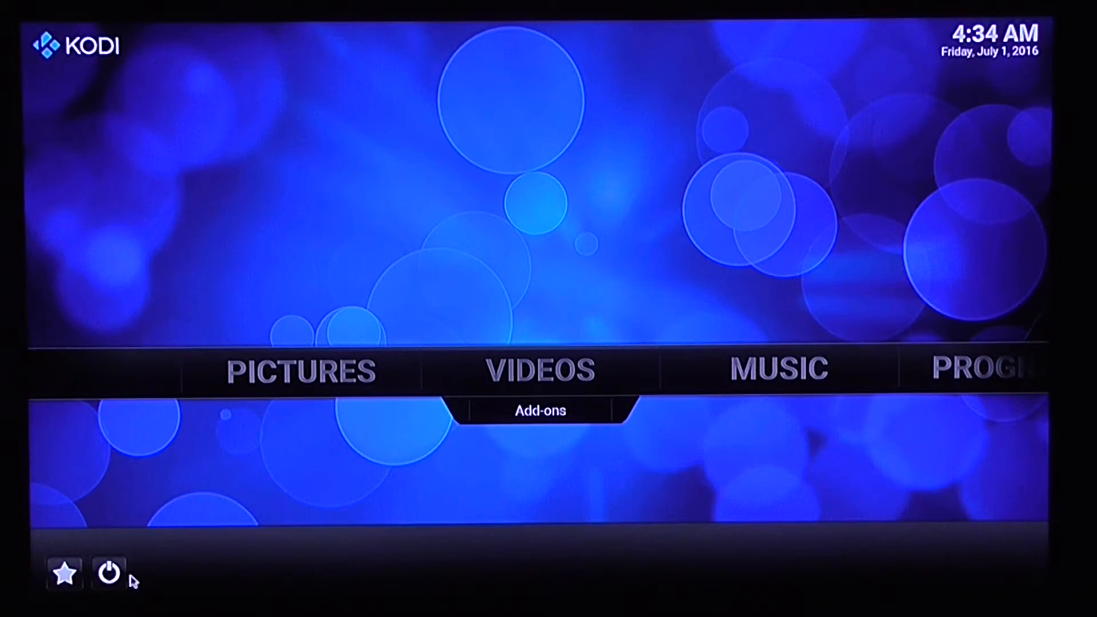
{"action": "left_click", "coordinate": [108, 572]}
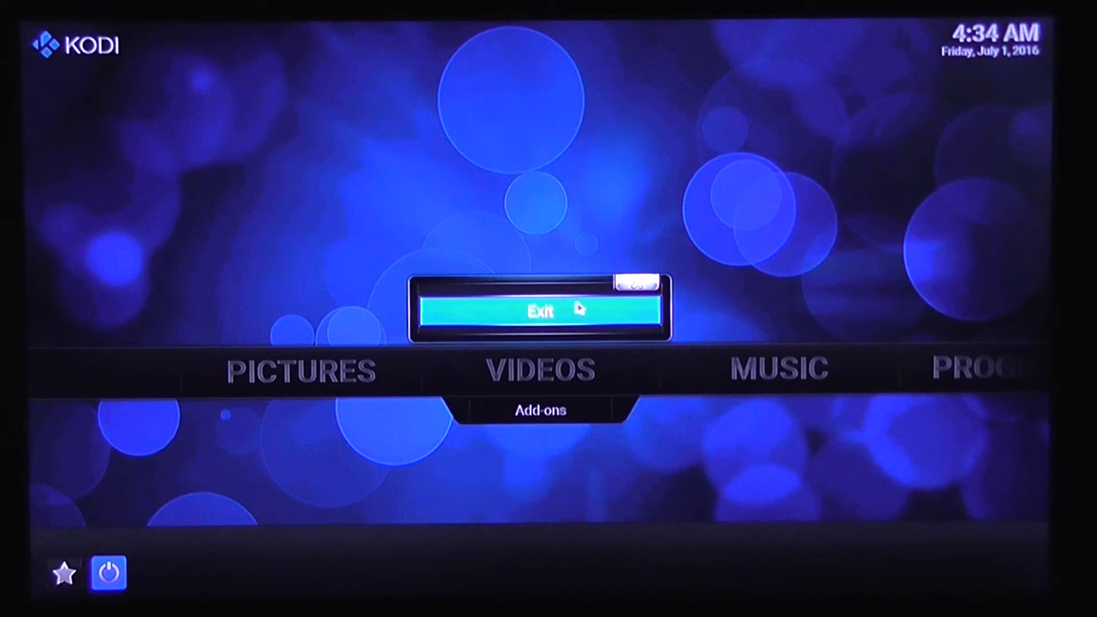
{"action": "left_click", "coordinate": [540, 310]}
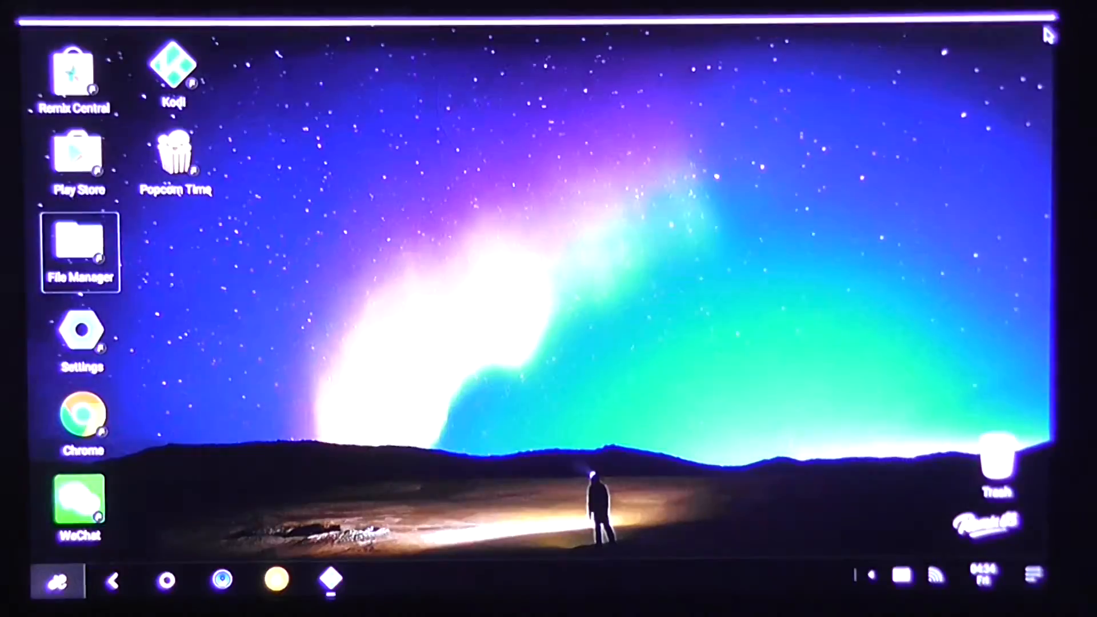